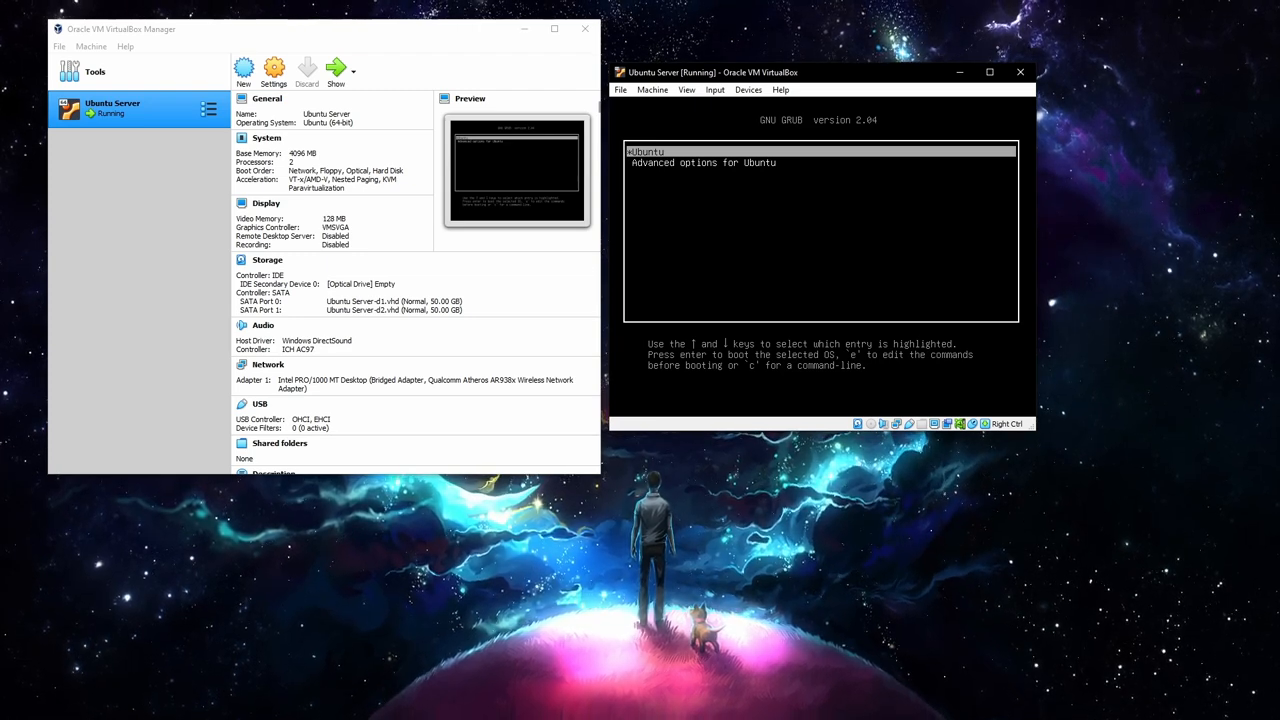
Reselect the Ubuntu GRUB entry and open its boot commands in the editor.
key(Down)
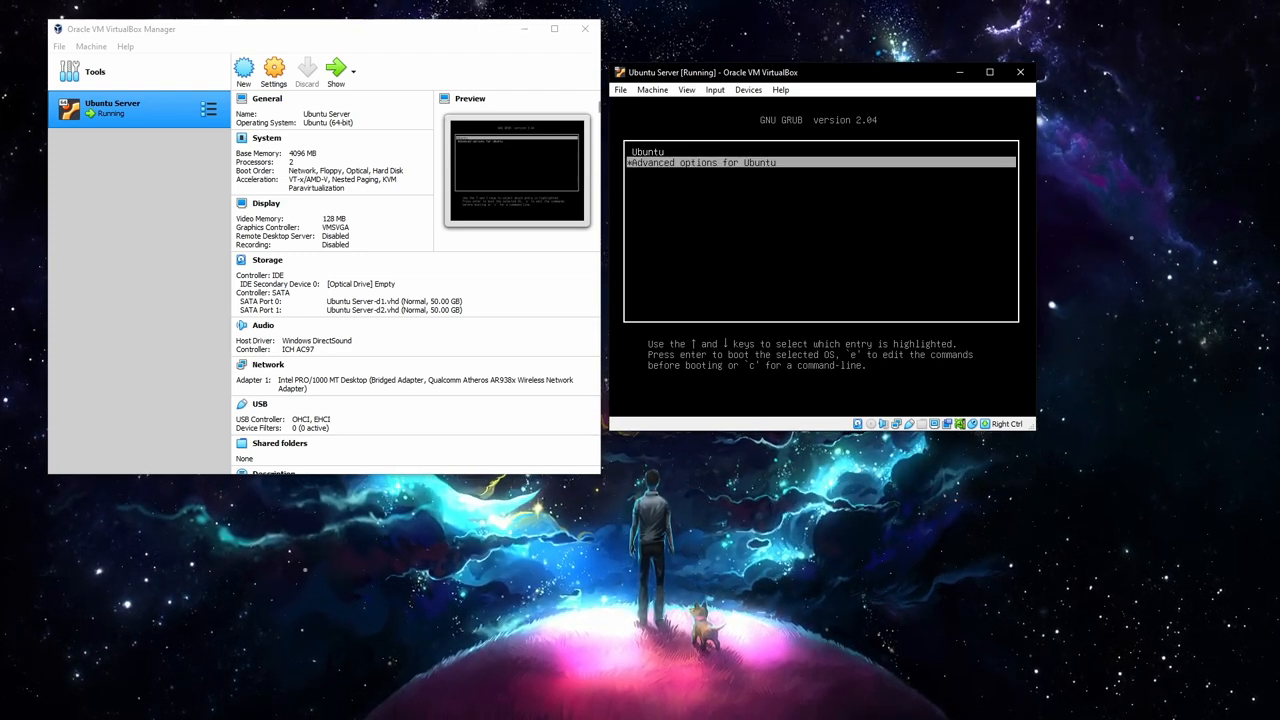
key(Up)
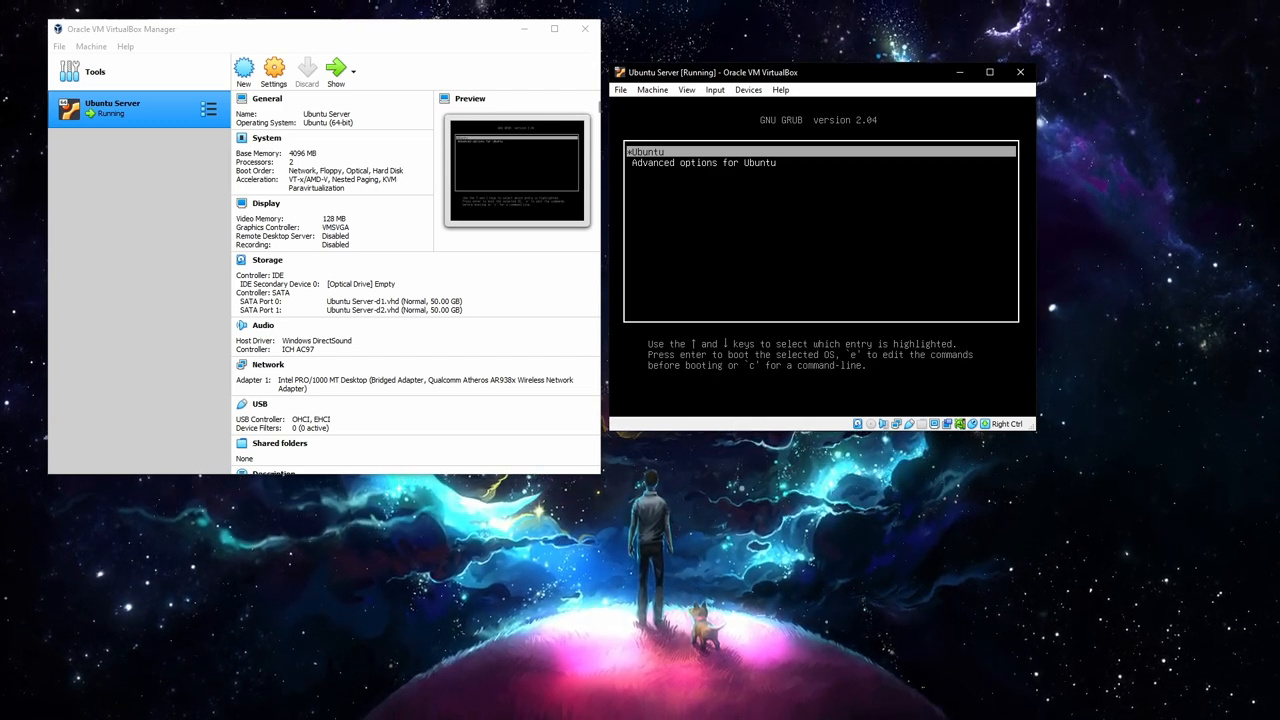
key(e)
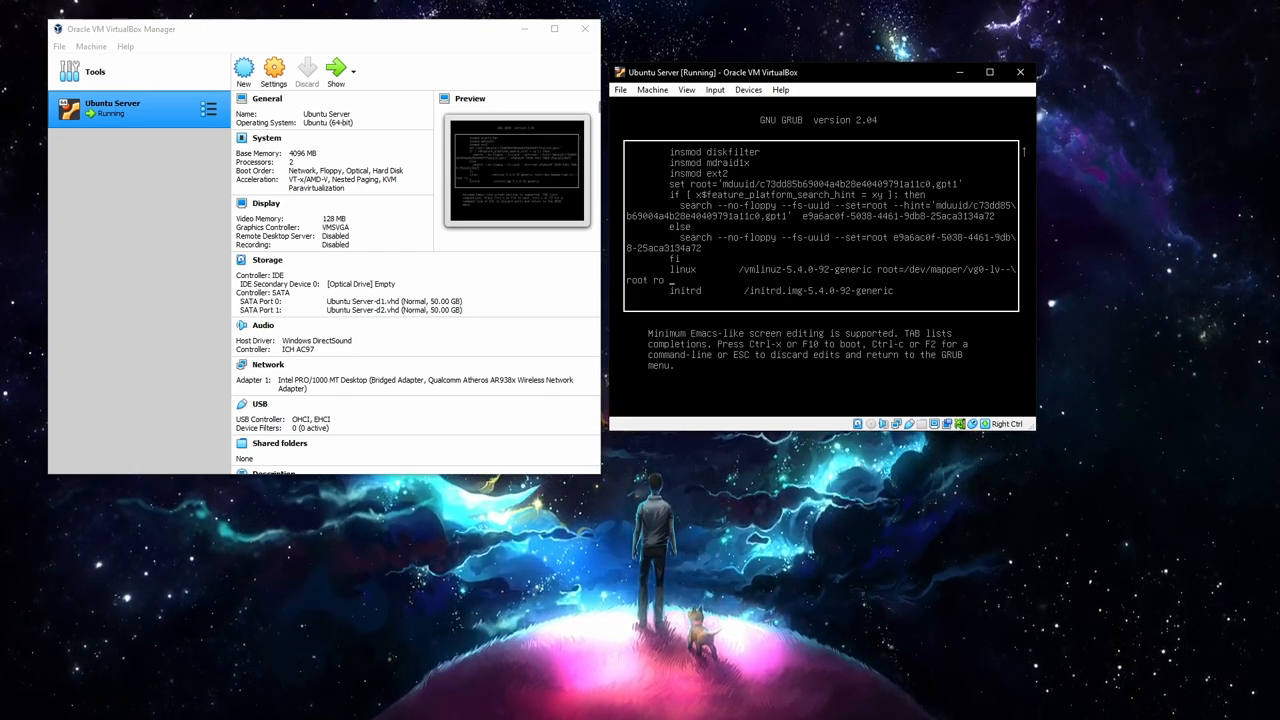
text(systemd.unit=)
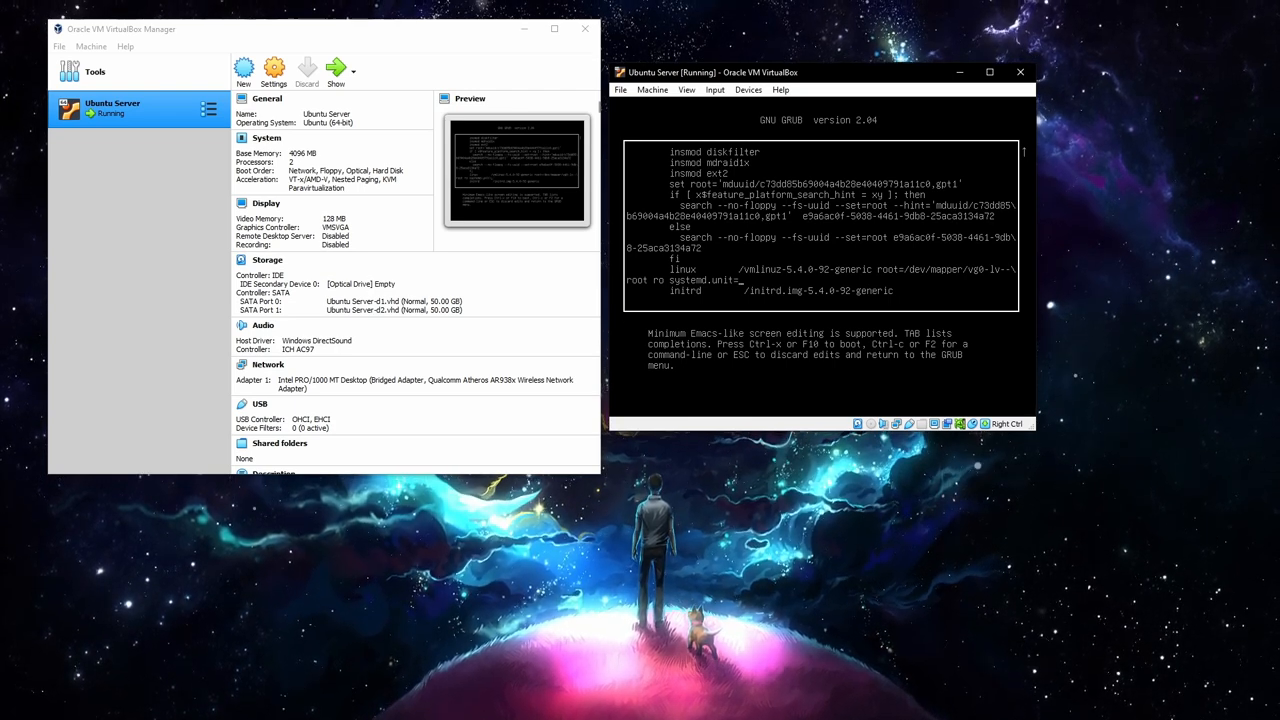
text(graphical)
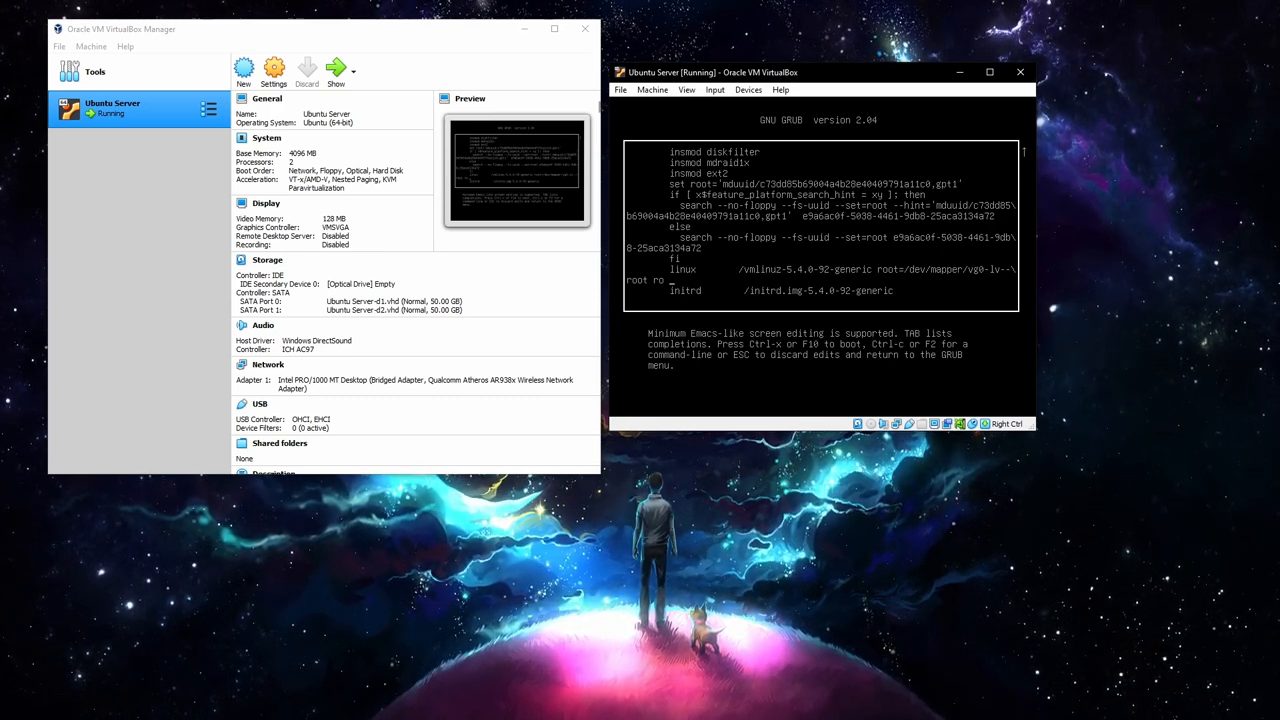
Append 'single' after 'root ro' on the linux line, discarding the 'init=/bin/bash' attempt.
text(single)
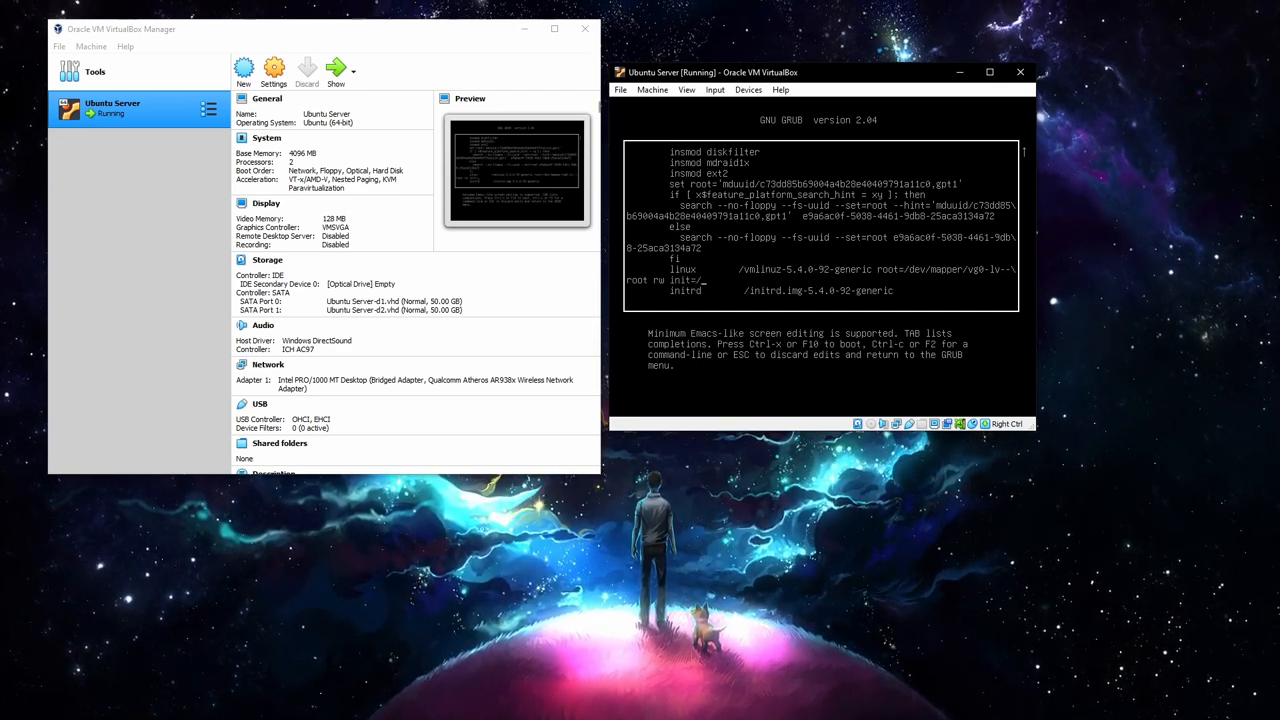
text(bin/bas)
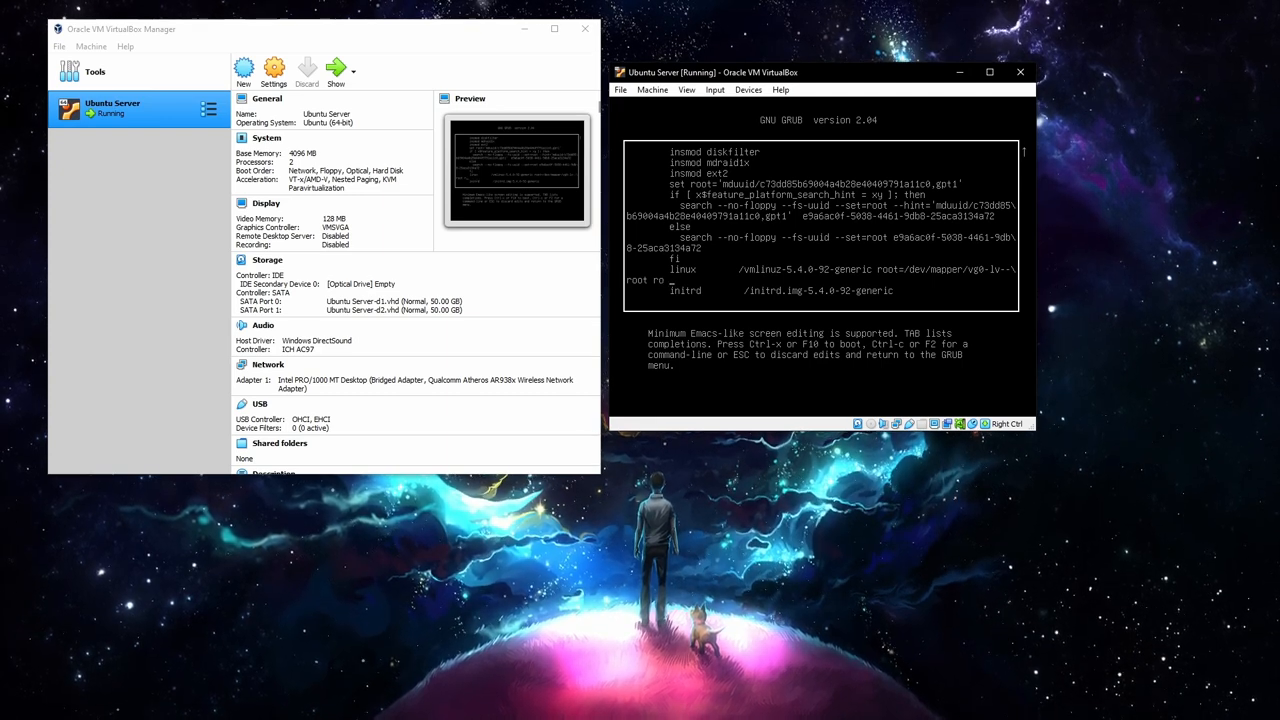
text(single)
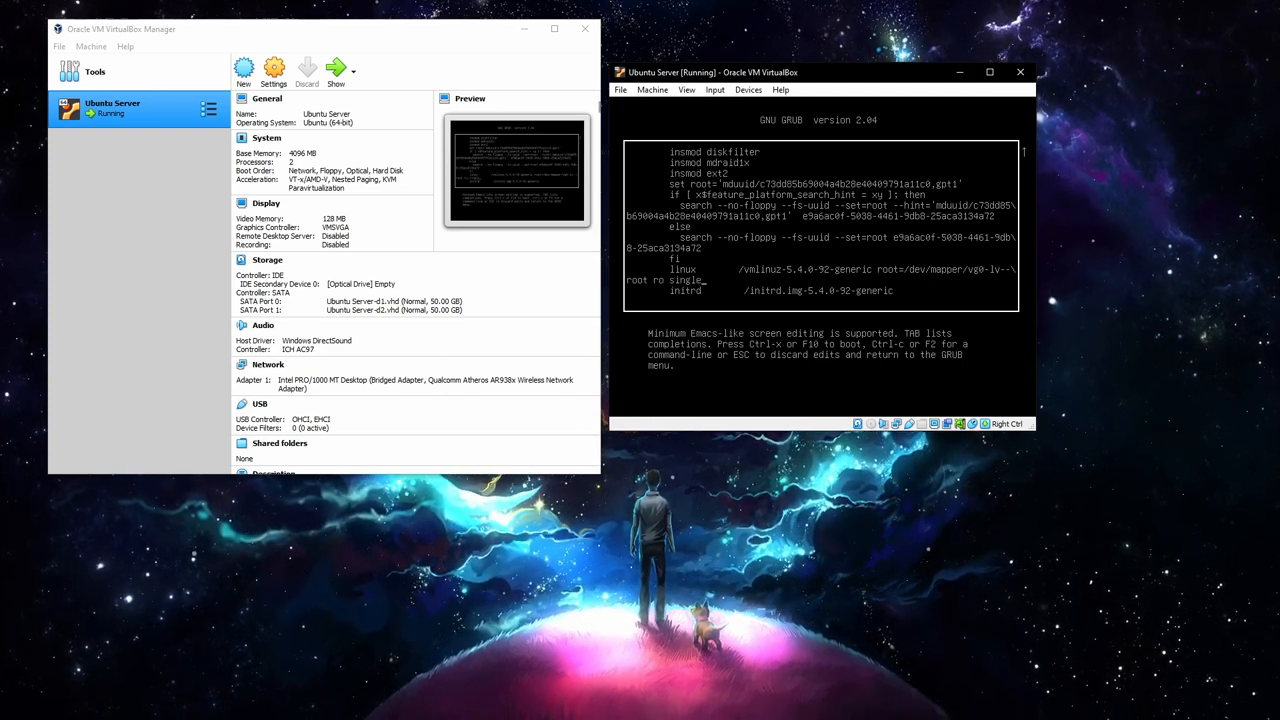